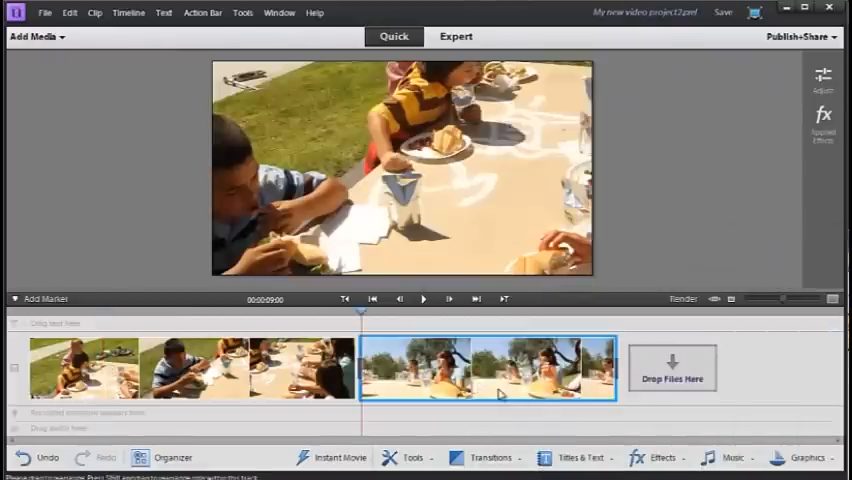
- Switch from Premiere Elements to the Elements Organizer's media catalogue
left_click(721, 12)
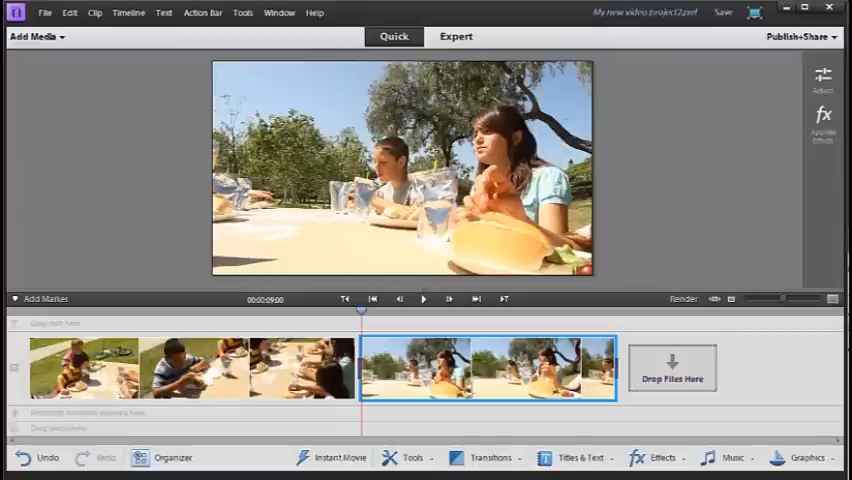
mouse_move(170, 457)
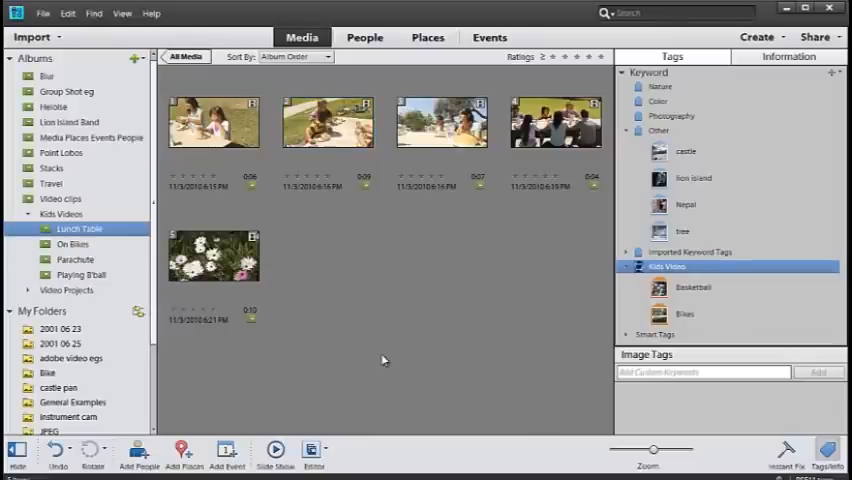
left_click(121, 13)
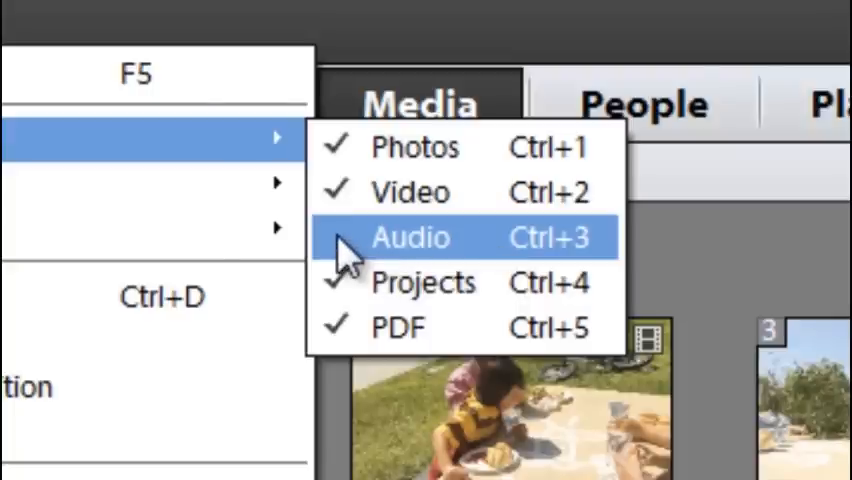
left_click(410, 237)
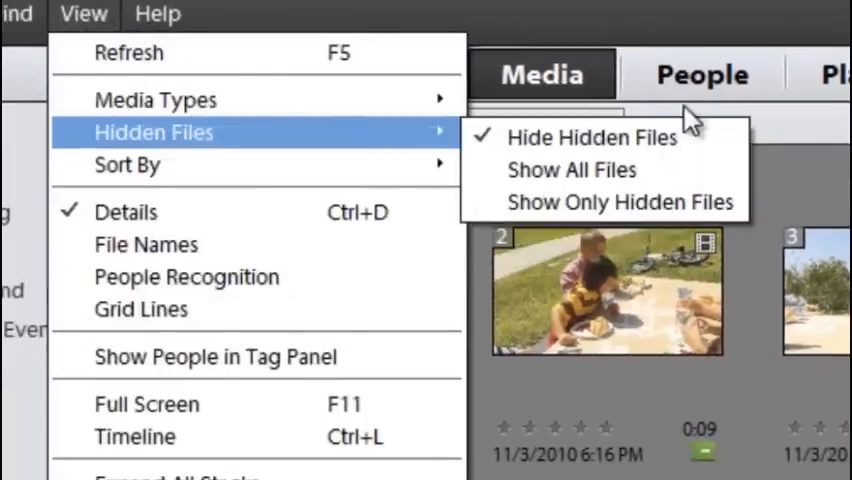
mouse_move(155, 99)
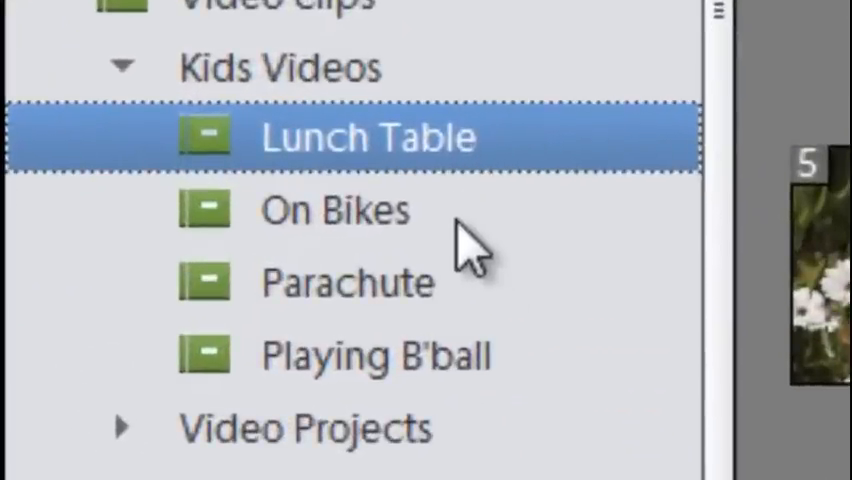
- Browse the Parachute and Lunch Table albums, then bring up the Import source choices
left_click(347, 282)
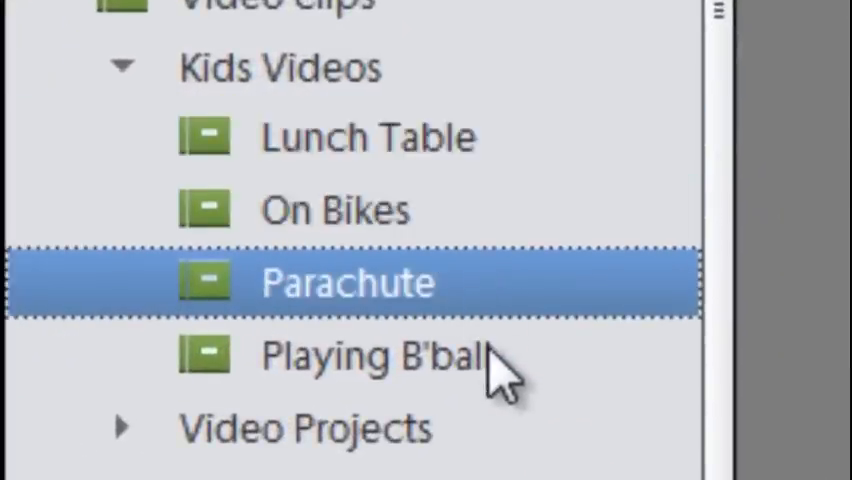
left_click(367, 137)
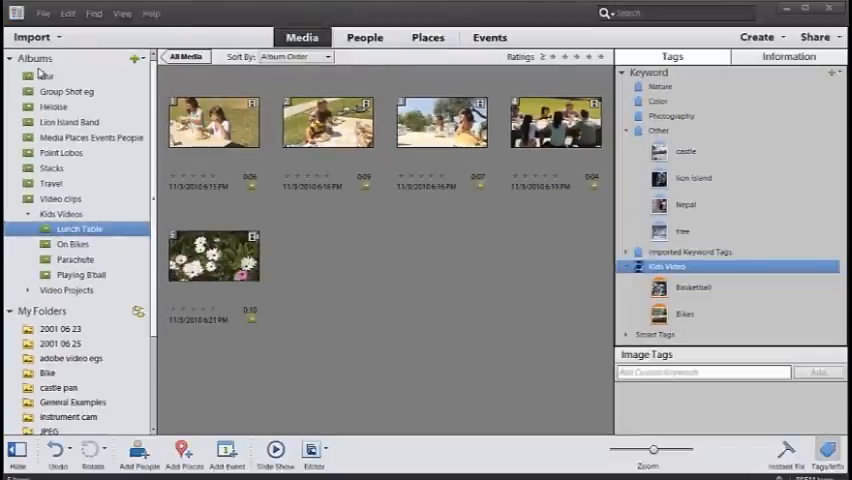
left_click(35, 37)
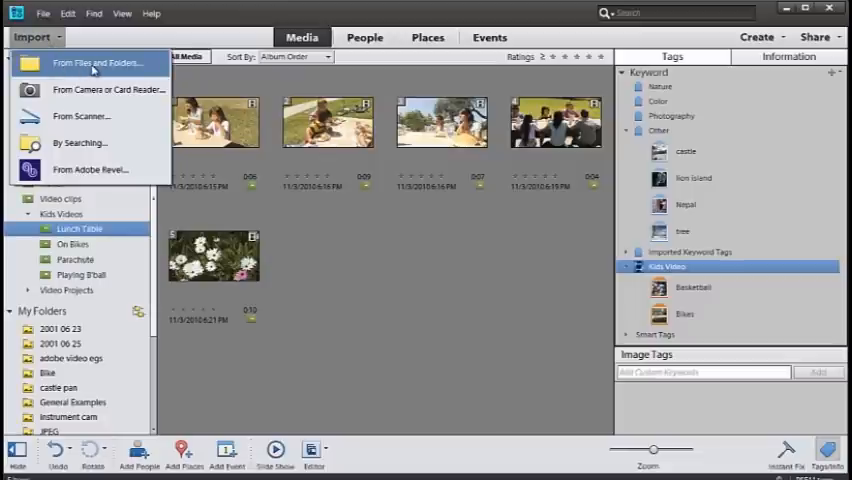
- Import the Soccer folder's media, including subfolders, using From Files and Folders
left_click(96, 62)
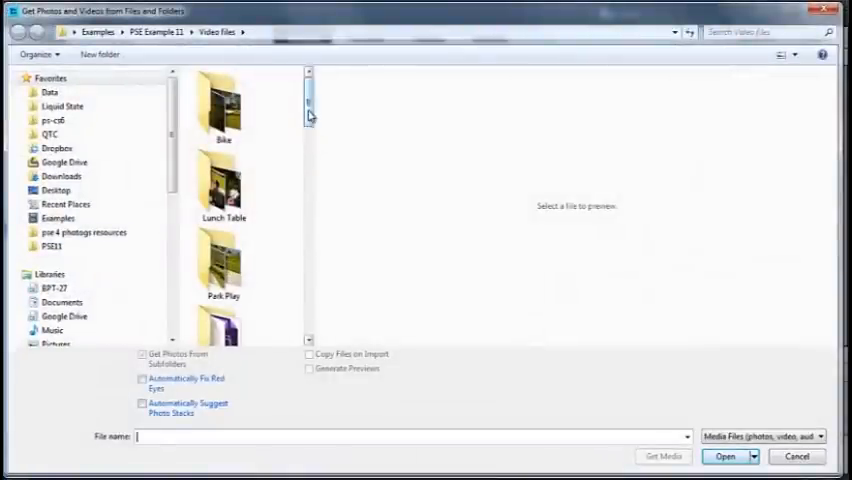
scroll("down", 3)
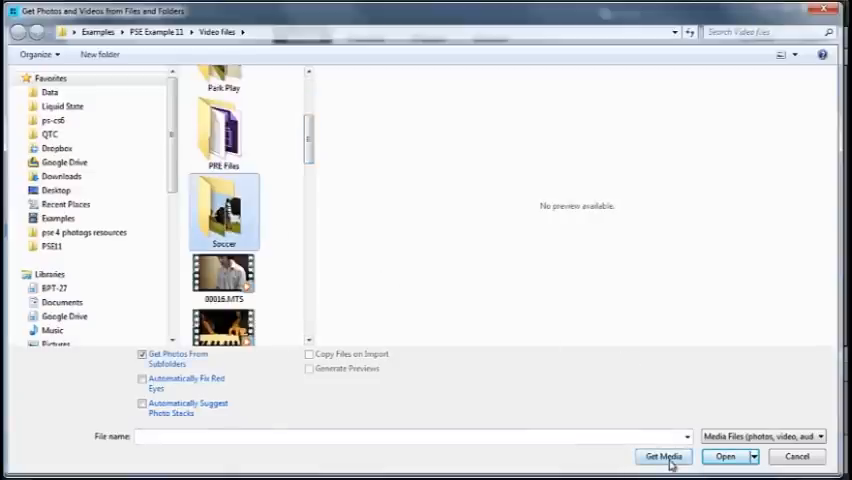
left_click(662, 456)
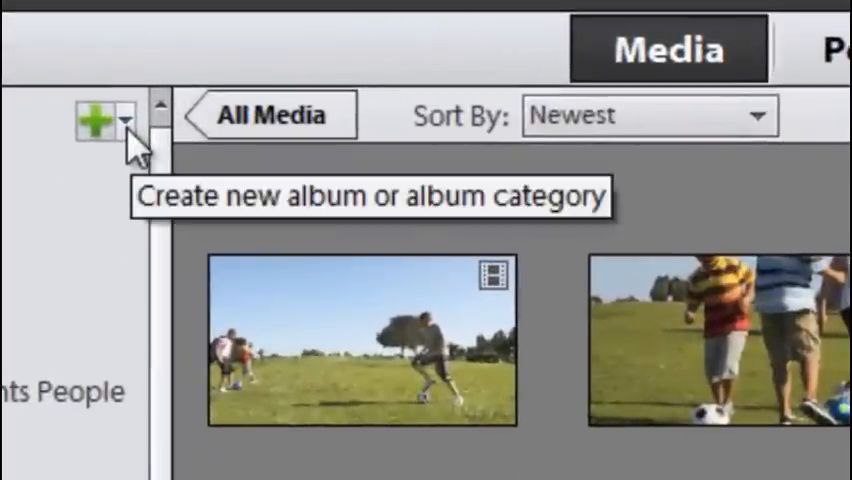
- Create a new album named 'Soccer games' filed under the Kids Videos category
left_click(124, 120)
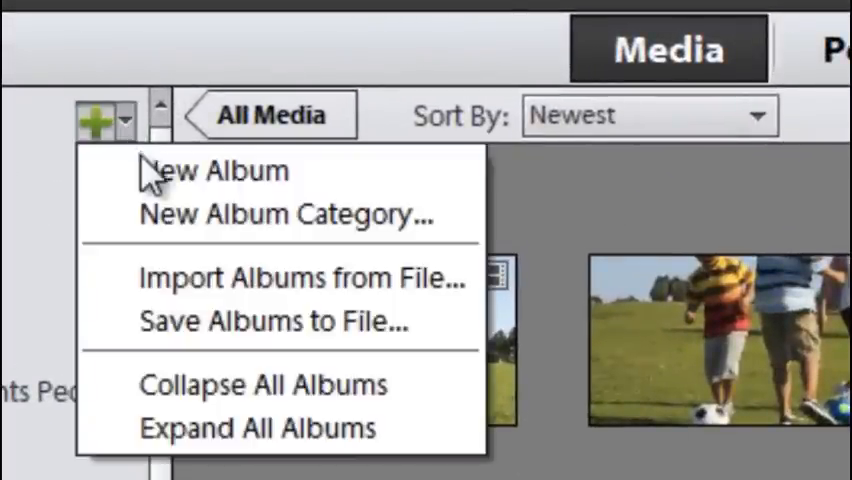
left_click(220, 170)
type("S")
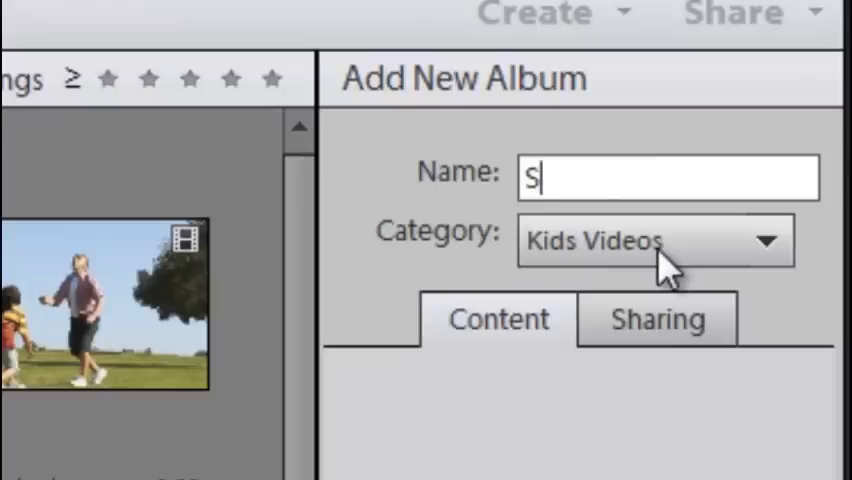
type("occer")
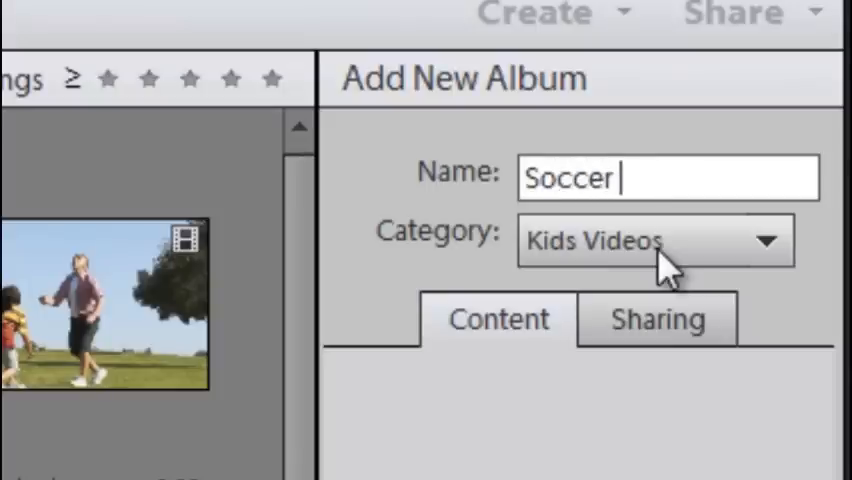
type("games")
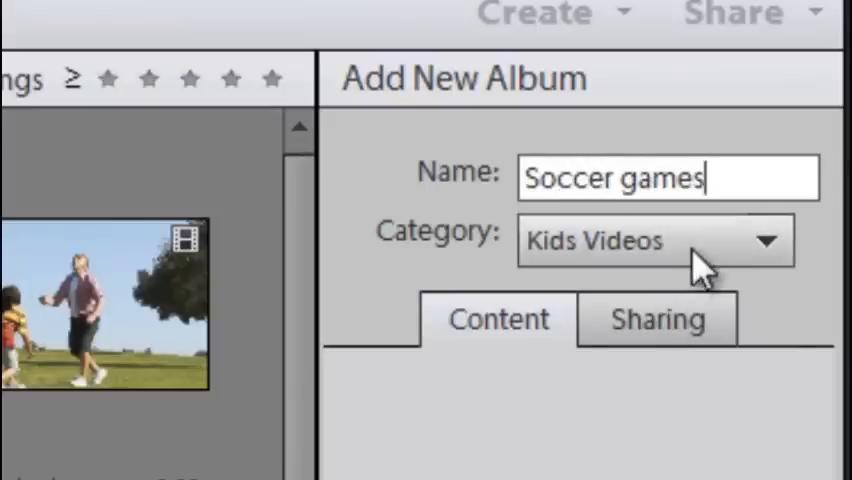
left_click(655, 240)
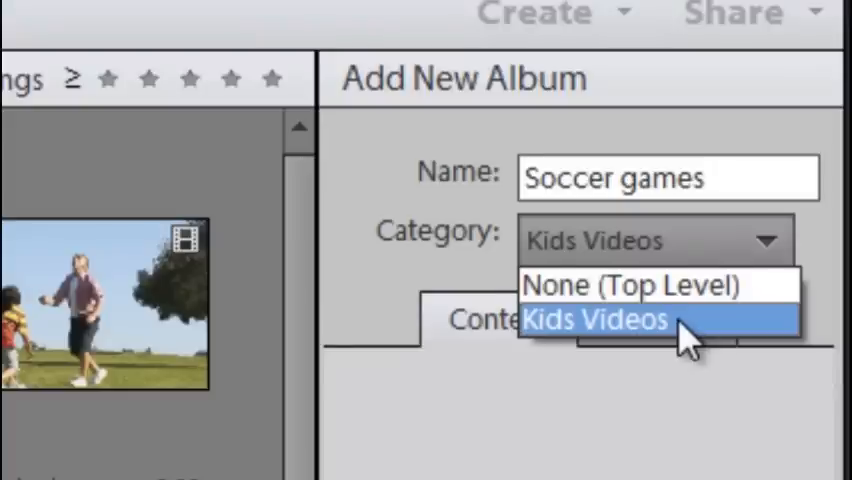
left_click(595, 320)
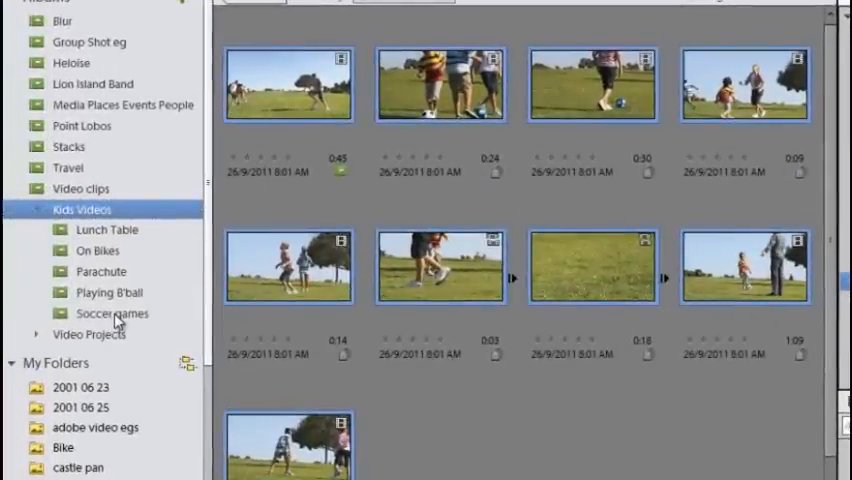
- Review the Soccer games and Playing B'ball albums, then return to All Media
left_click(111, 313)
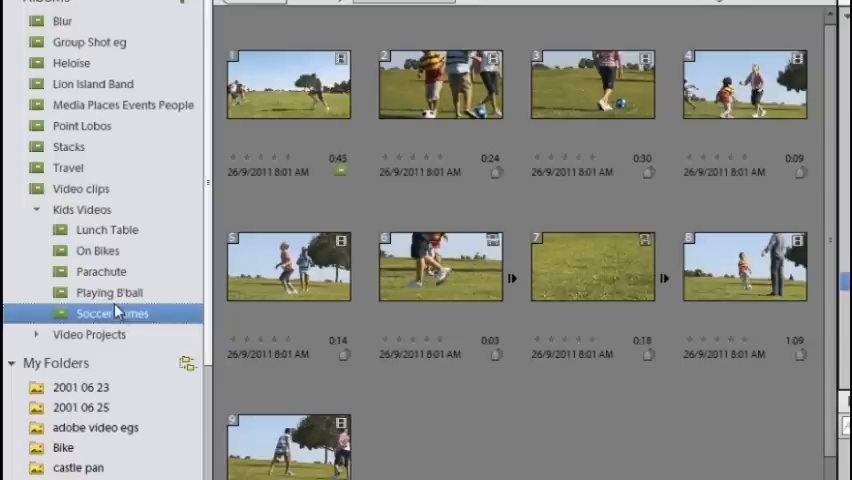
left_click(106, 292)
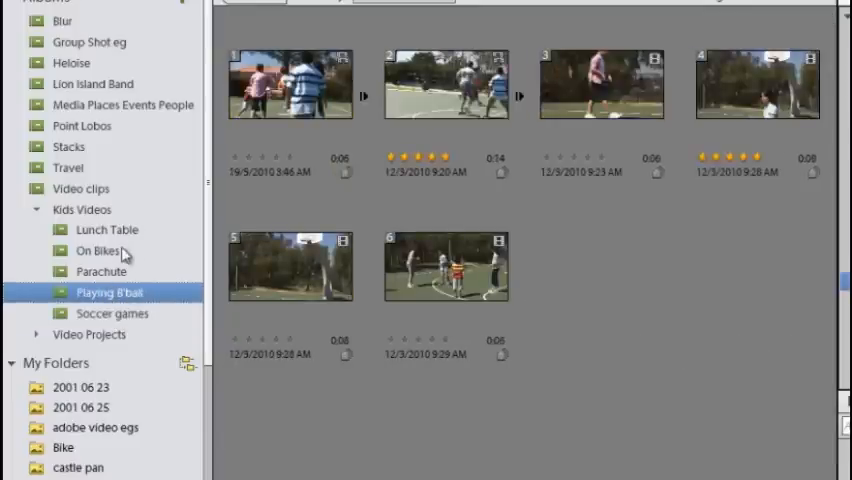
left_click(107, 229)
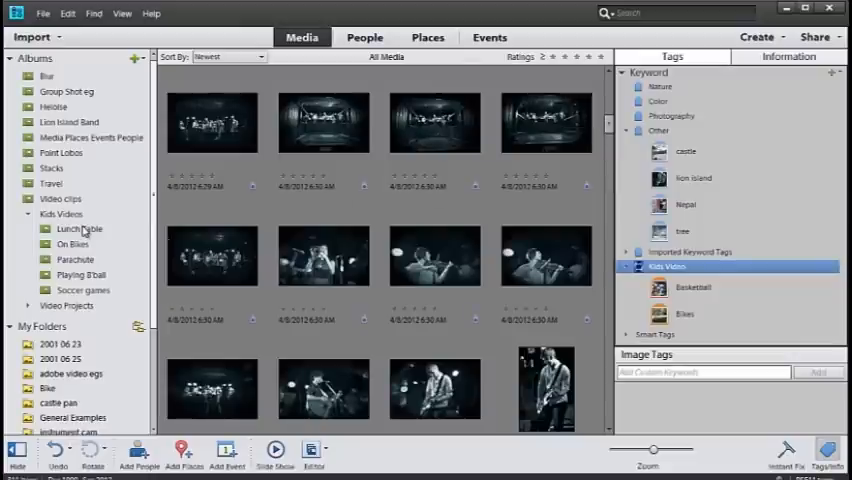
- Browse the Lunch Table album and the empty Parachute album, then launch the Photo Downloader
left_click(78, 229)
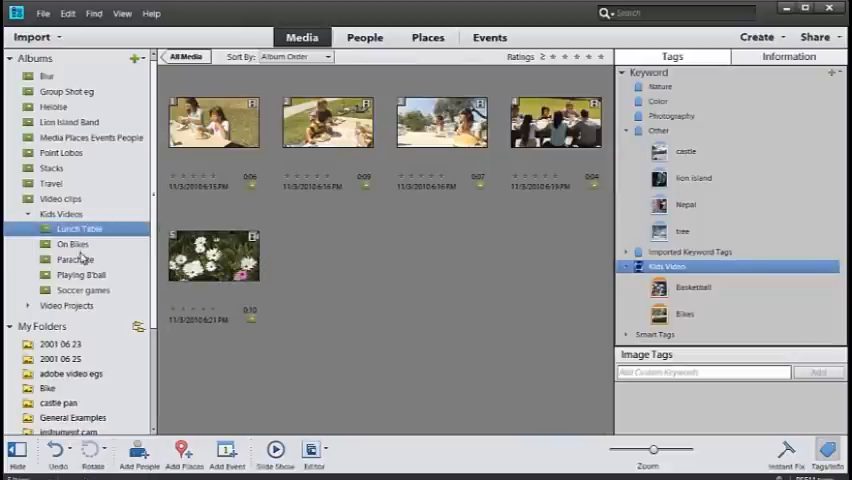
left_click(80, 259)
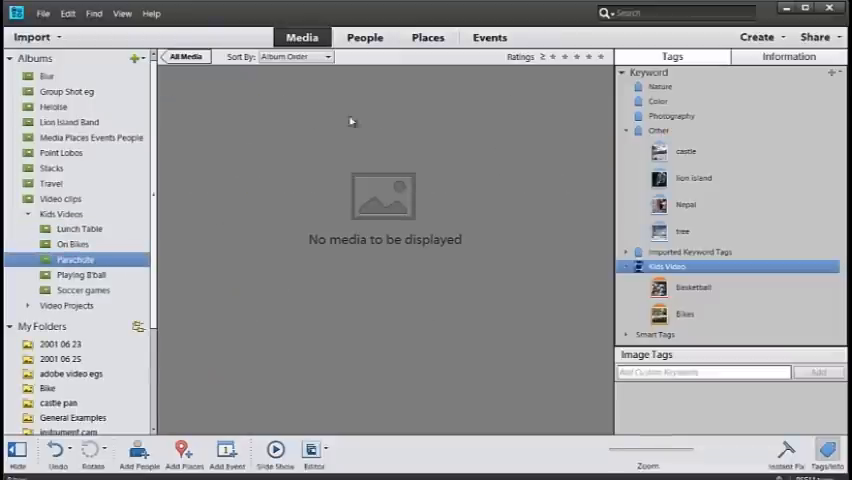
mouse_move(271, 125)
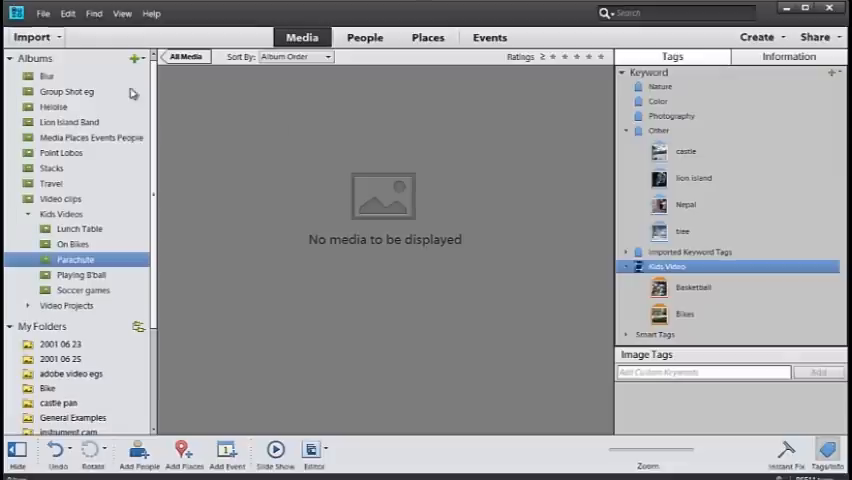
left_click(32, 37)
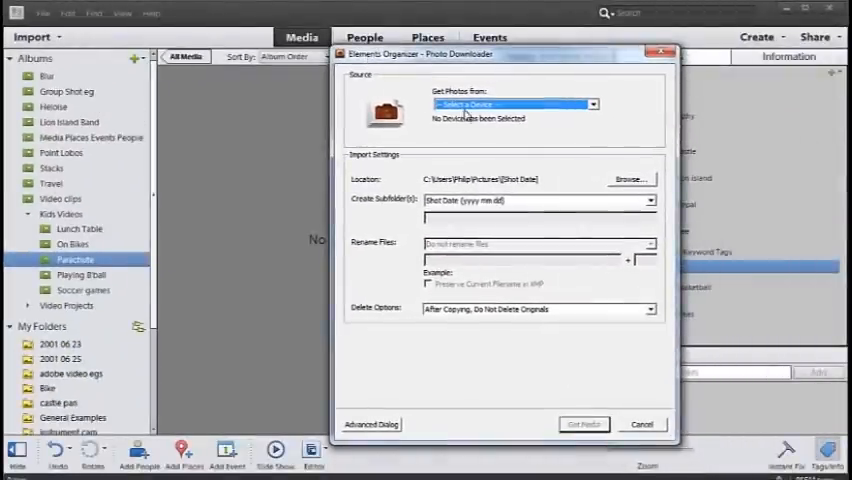
mouse_move(595, 135)
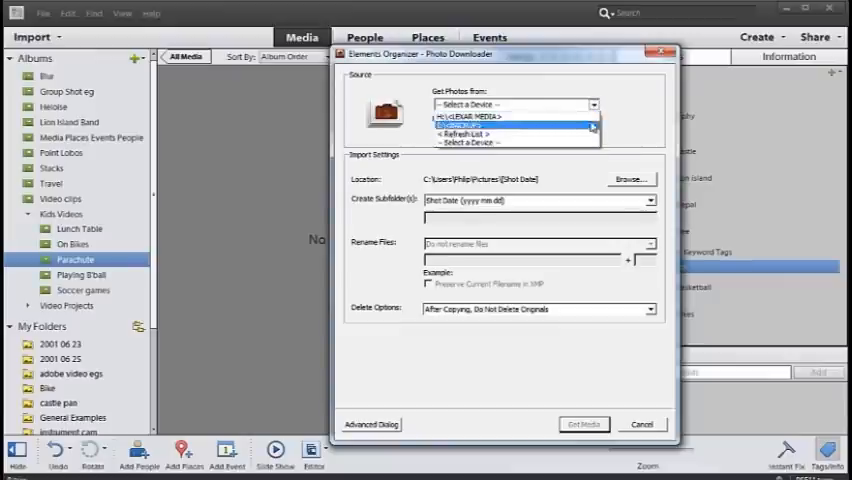
- Set the Photo Downloader source to the H:\<LEXAR MEDIA> card, selecting its 3 files
left_click(490, 124)
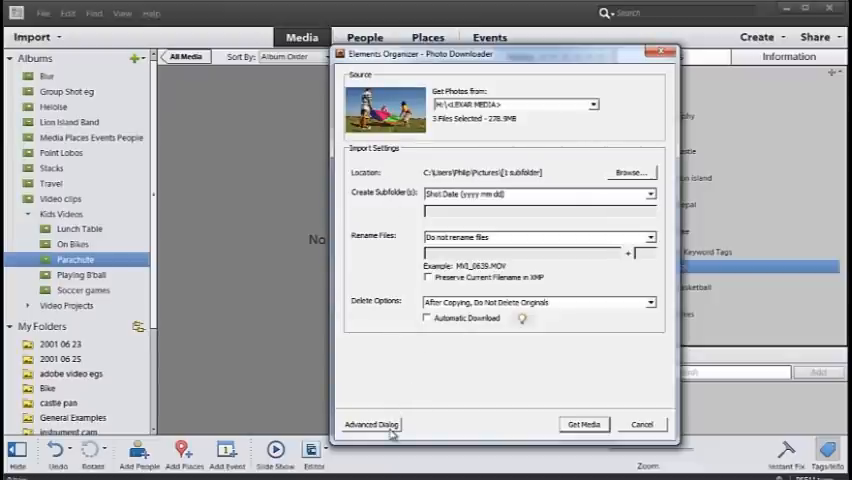
- Switch to the Advanced Dialog showing thumbnails of the card's three .MOV clips
left_click(371, 424)
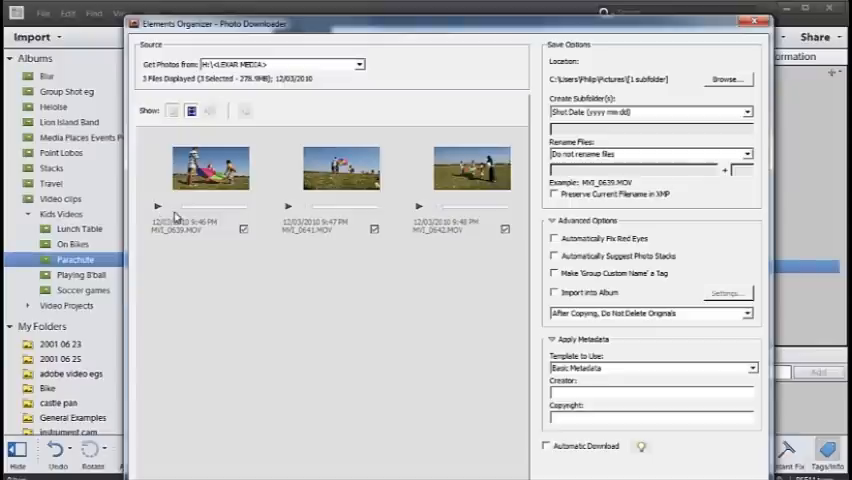
left_click(210, 168)
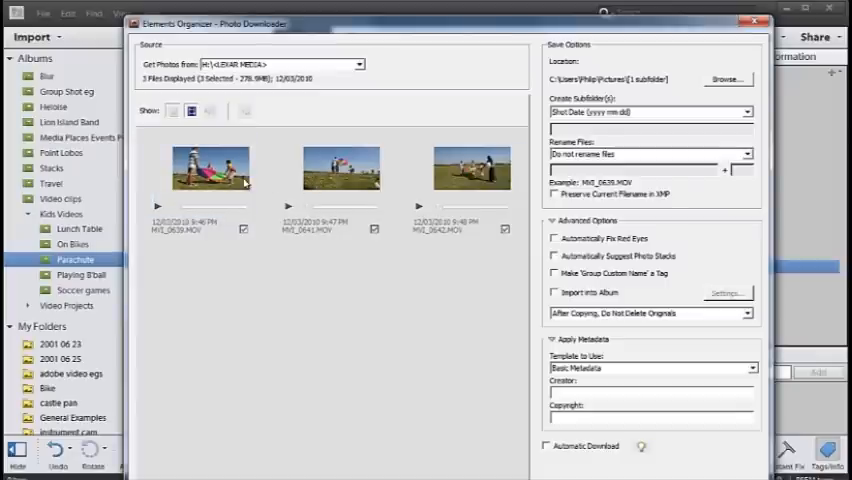
left_click(210, 170)
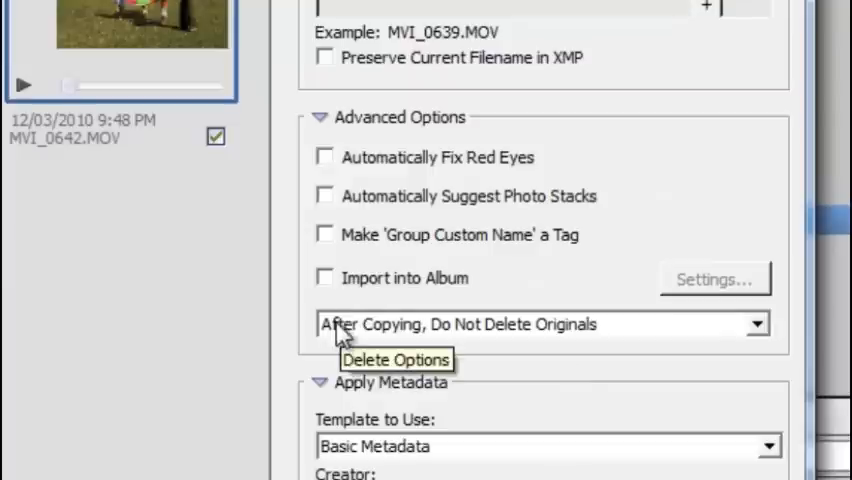
- Import the card's three clips into the Parachute album under Kids Videos
left_click(324, 278)
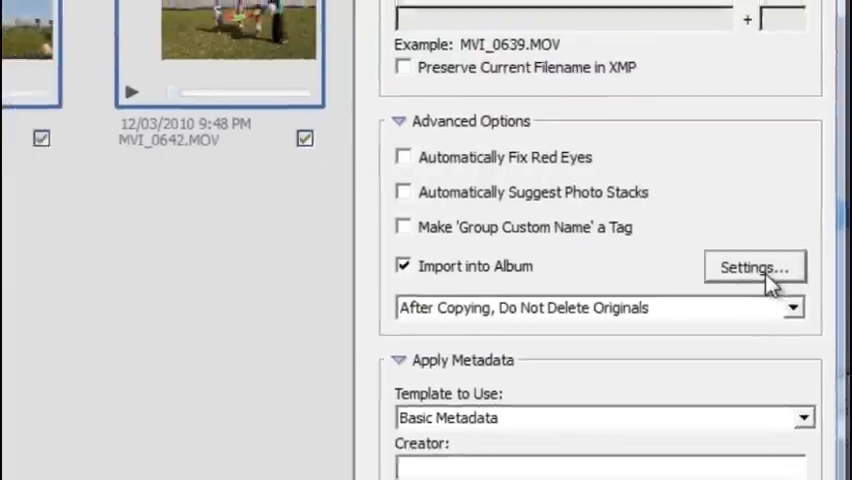
left_click(754, 267)
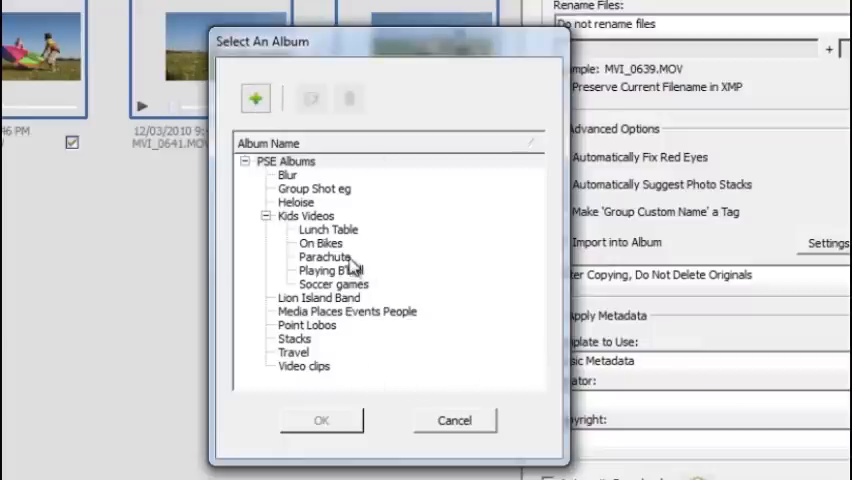
left_click(325, 257)
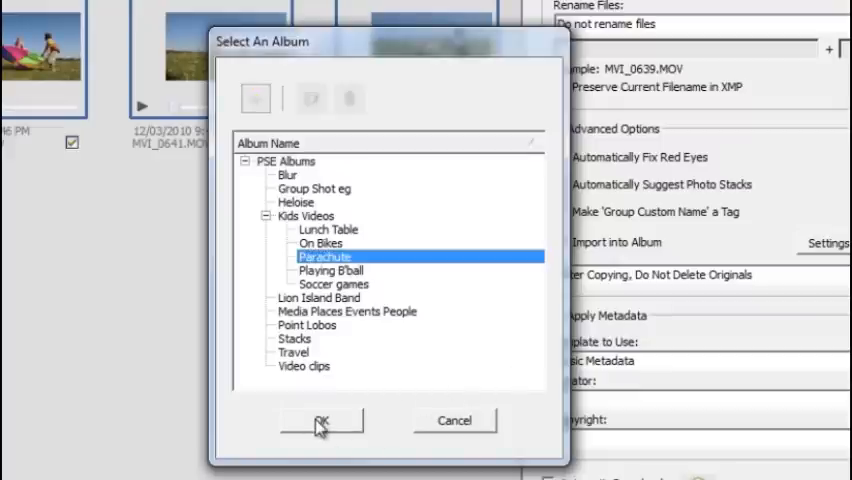
left_click(320, 420)
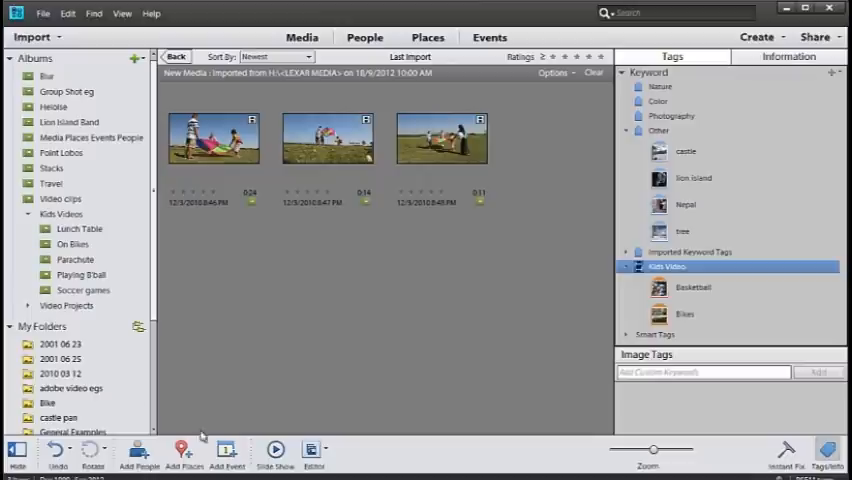
- View the On Bikes album, then the Parachute album with its three new clips
left_click(74, 244)
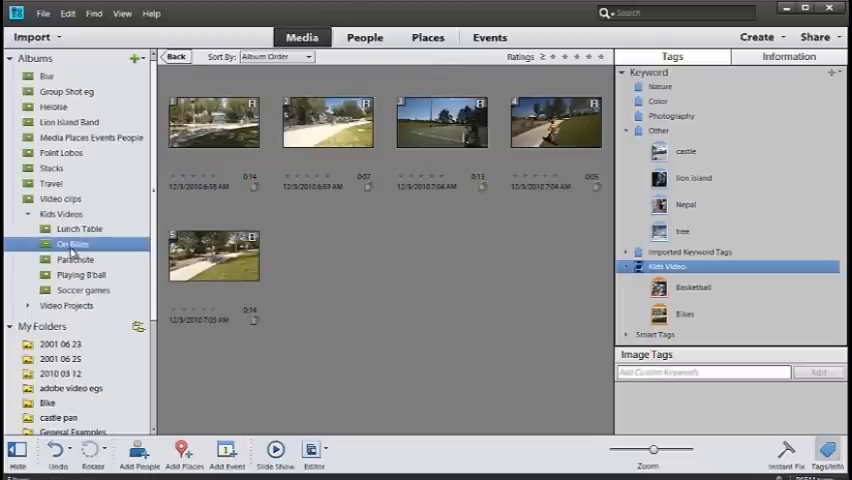
left_click(75, 259)
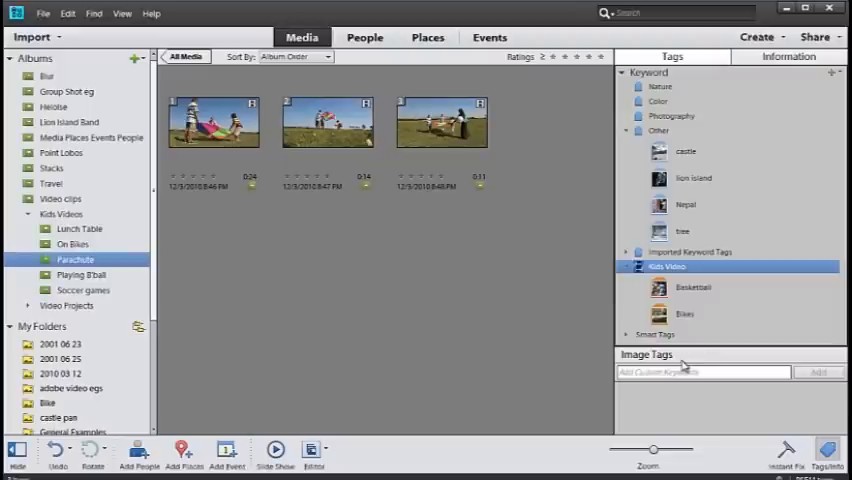
- Tag the third Parachute clip with the Color keyword and filter to Color-tagged clips
left_click(441, 122)
type("color")
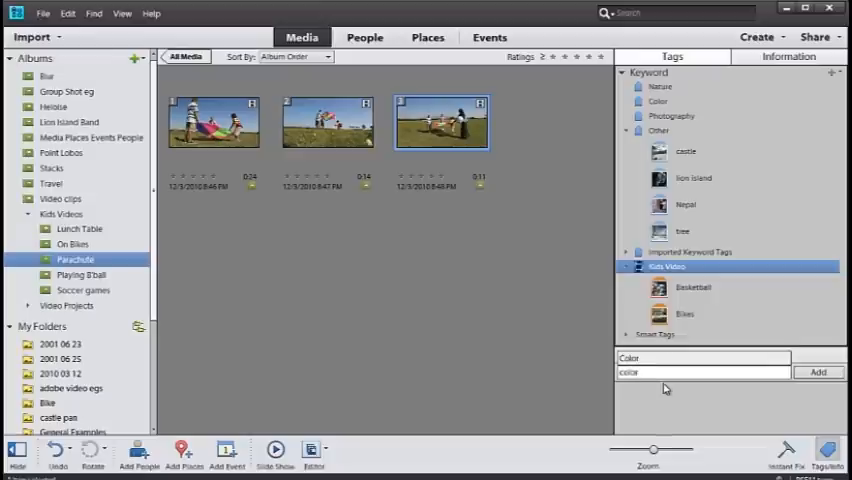
left_click(818, 371)
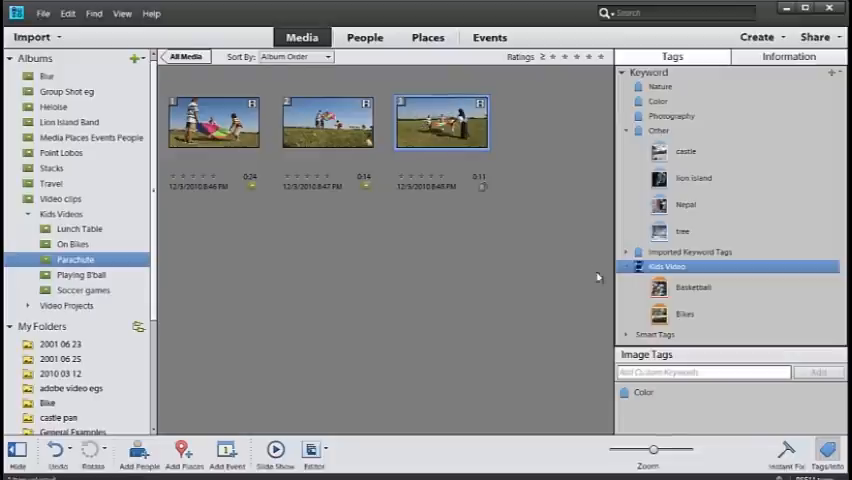
left_click(658, 101)
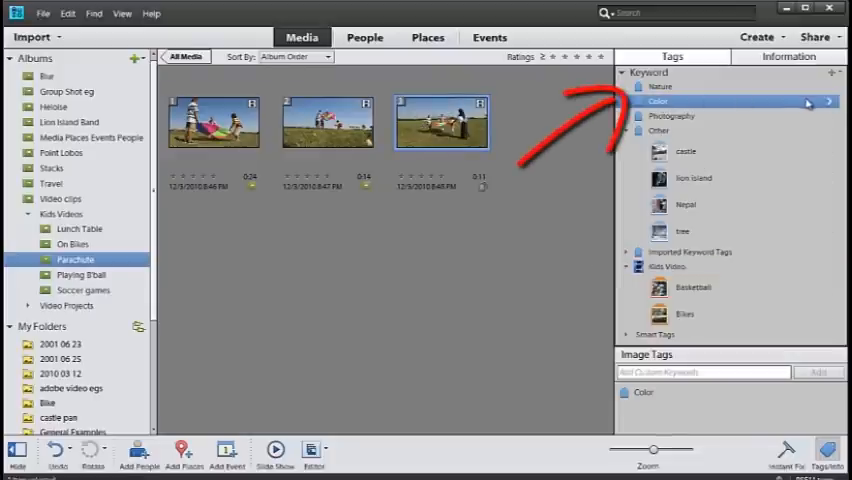
left_click(659, 101)
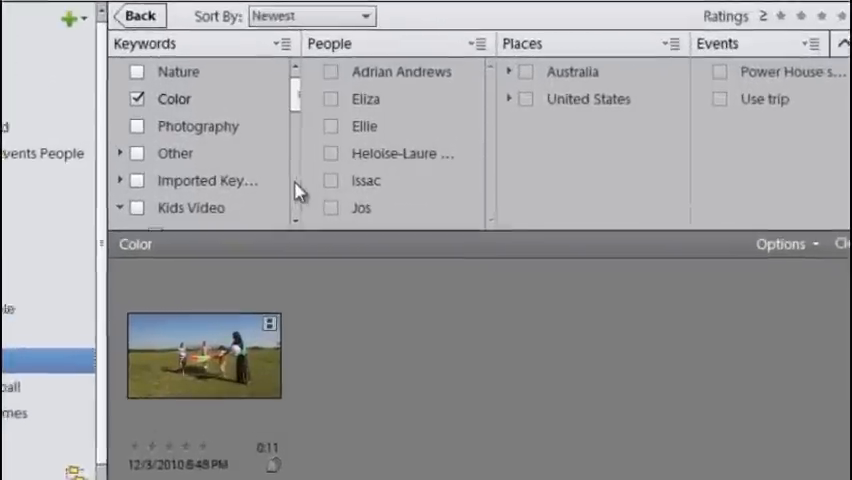
scroll("down", 3)
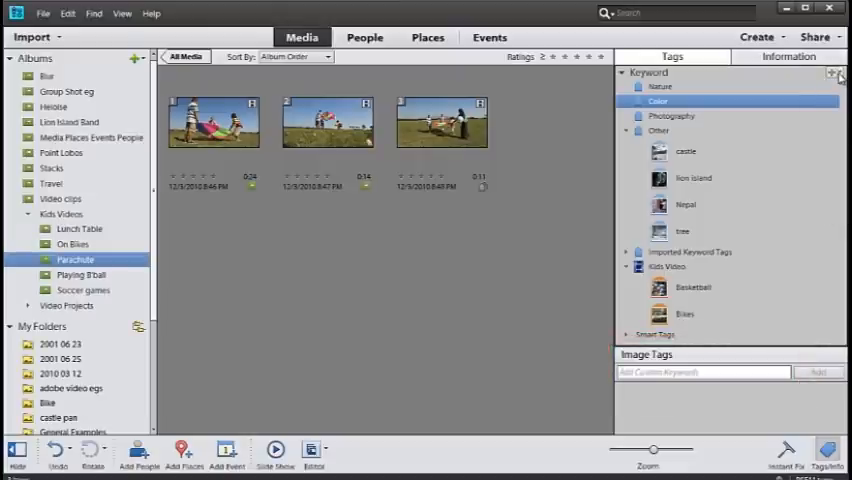
- Create a new 'color' keyword tag filed under the Kids Video category
left_click(831, 75)
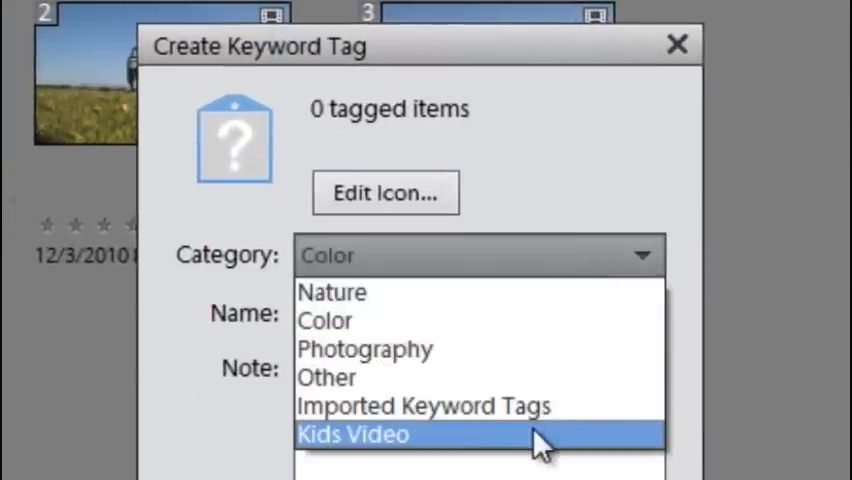
left_click(353, 434)
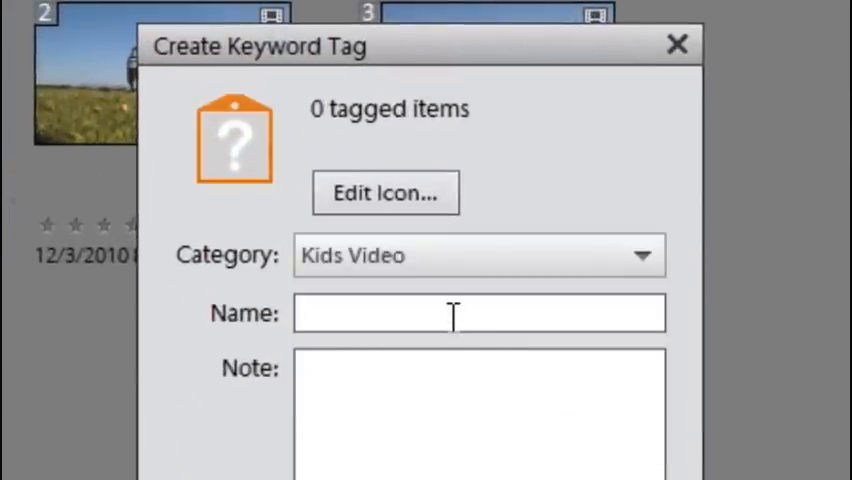
mouse_move(466, 354)
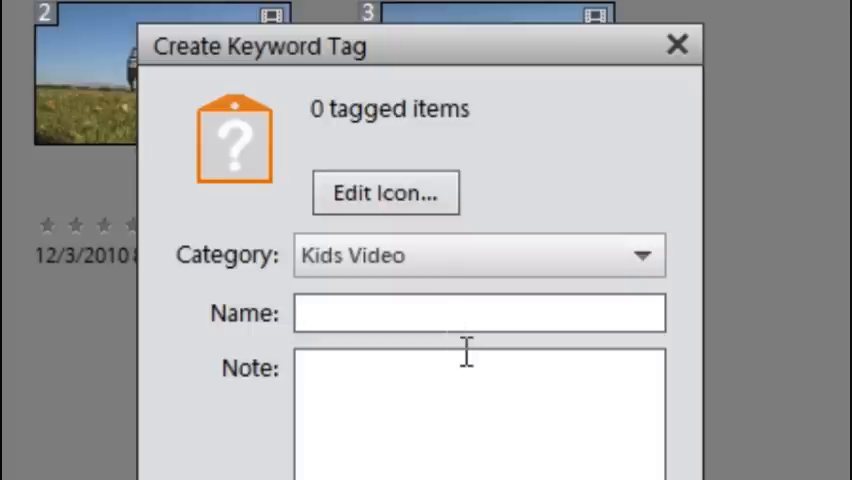
type("color")
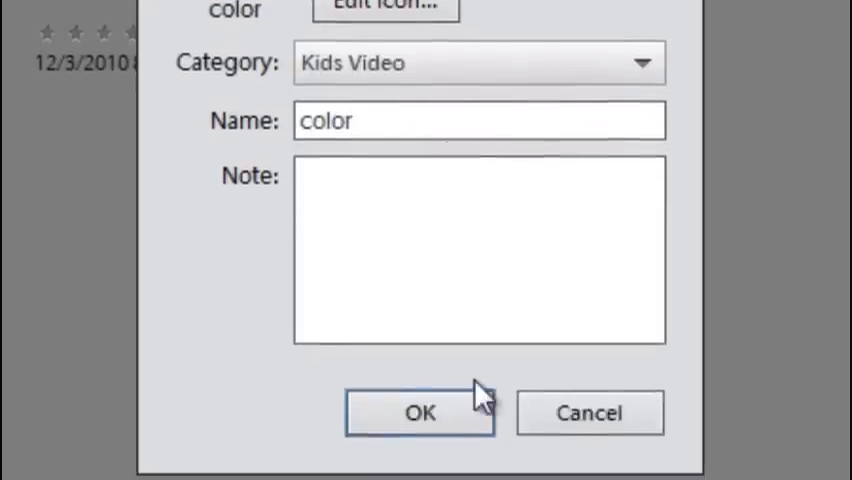
left_click(419, 413)
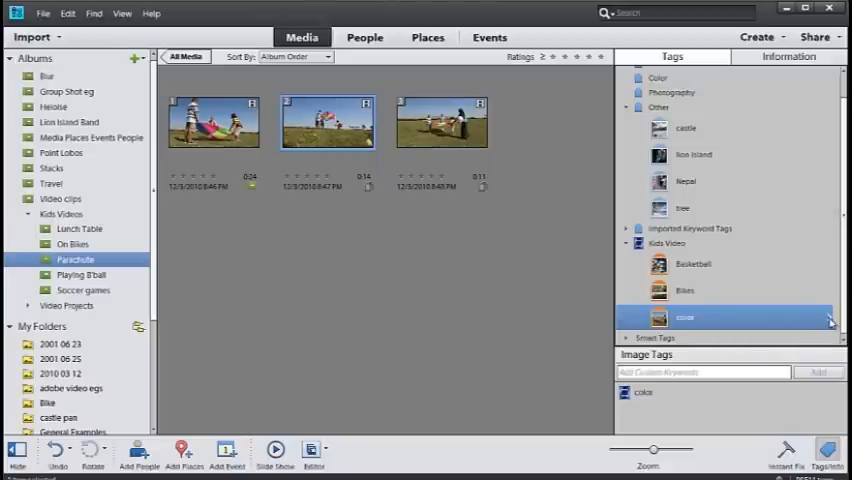
- Filter media to the Kids Video 'color' tag, showing the five- and three-star clips
left_click(659, 317)
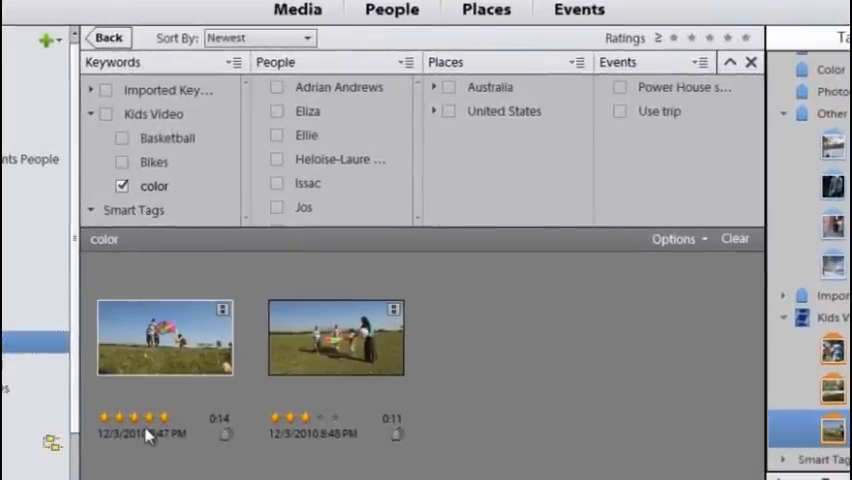
mouse_move(180, 430)
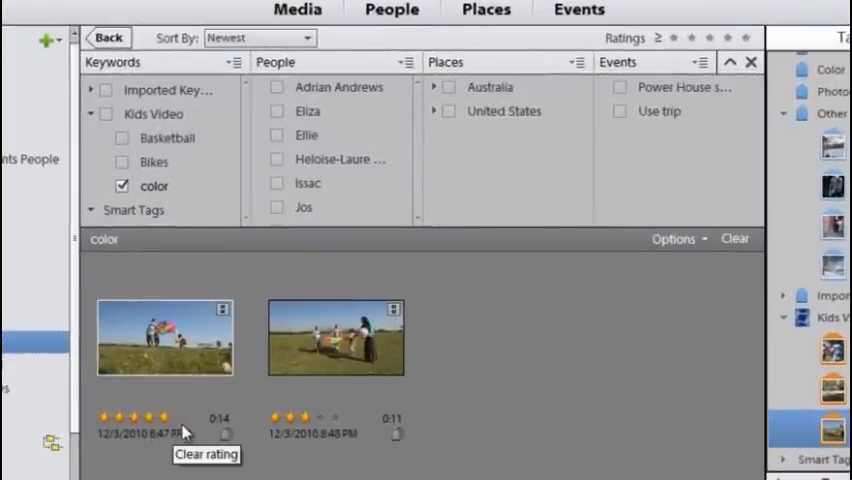